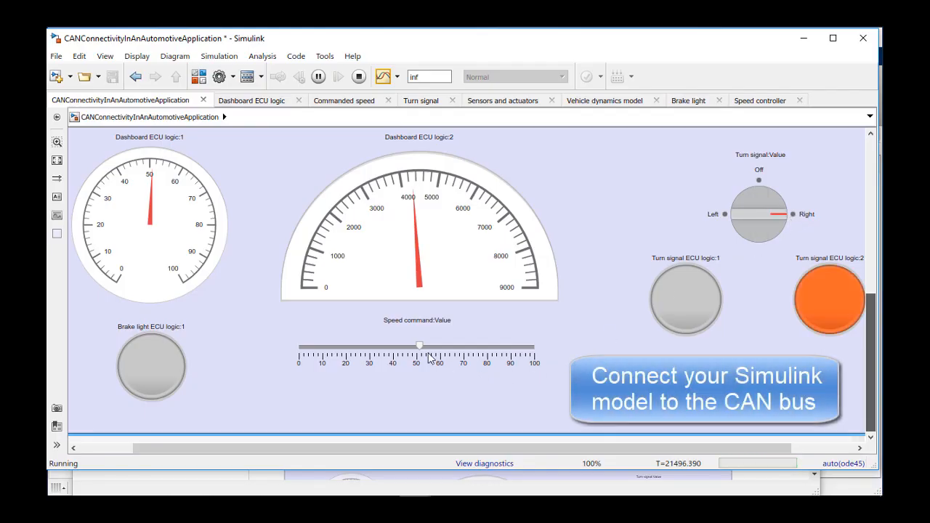
# Drag the Speed command slider up on the running CAN connectivity dashboard.
pyautogui.moveTo(420, 345); pyautogui.dragTo(478, 345)
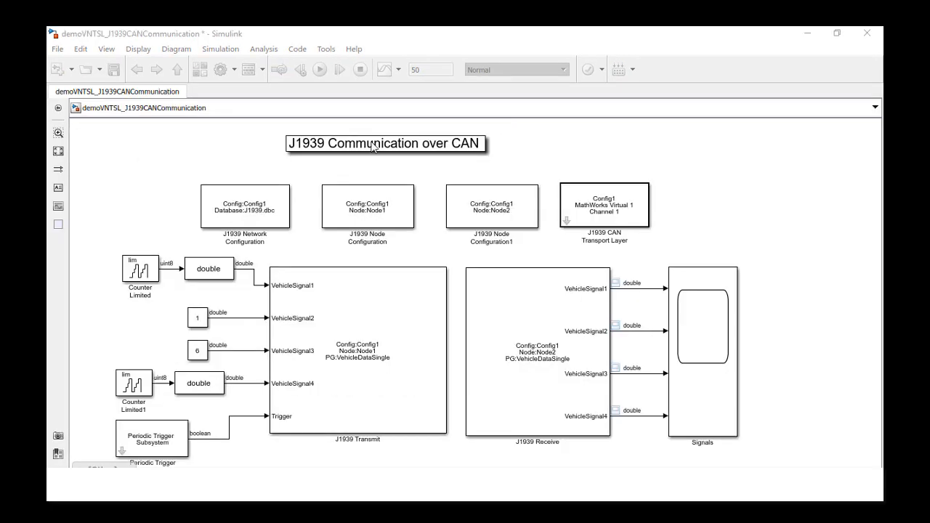
# Review and accept the J1939 Network Configuration, then open the XCP CAN transport layer settings.
pyautogui.doubleClick(245, 205)
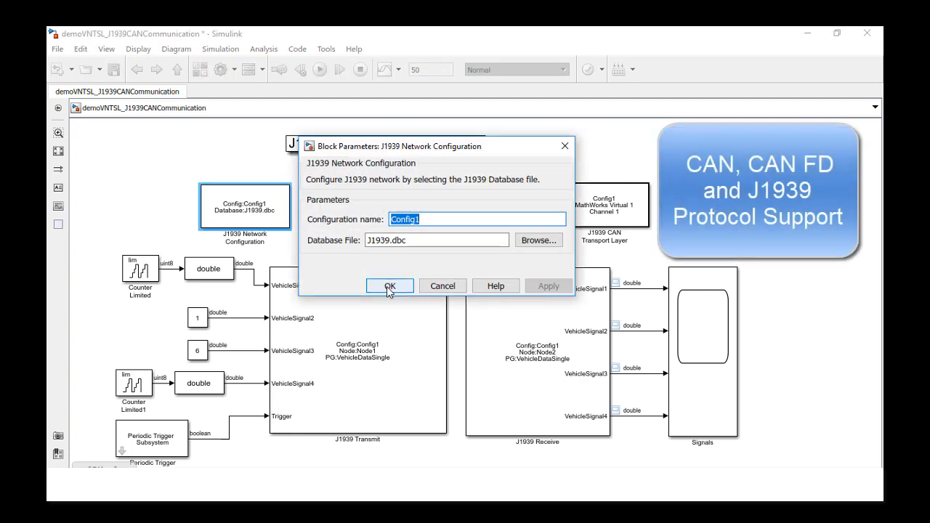
pyautogui.click(389, 285)
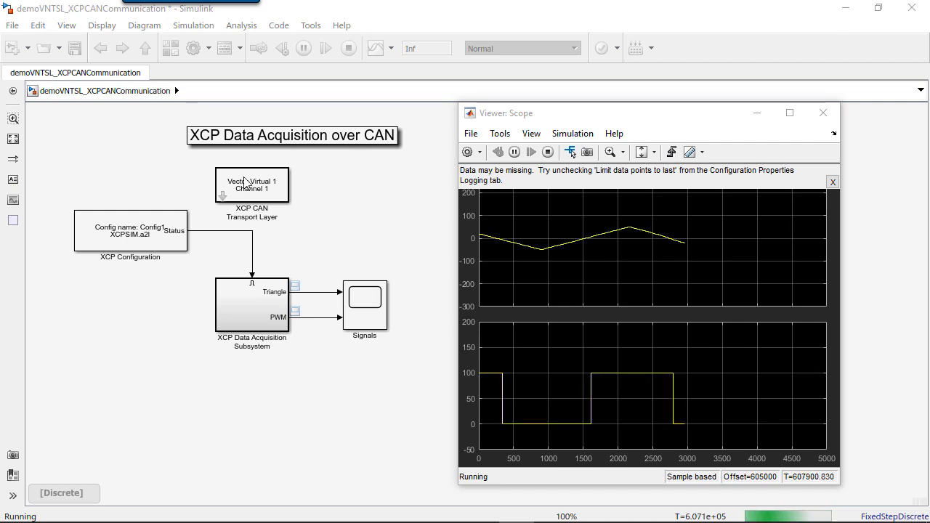
pyautogui.doubleClick(251, 184)
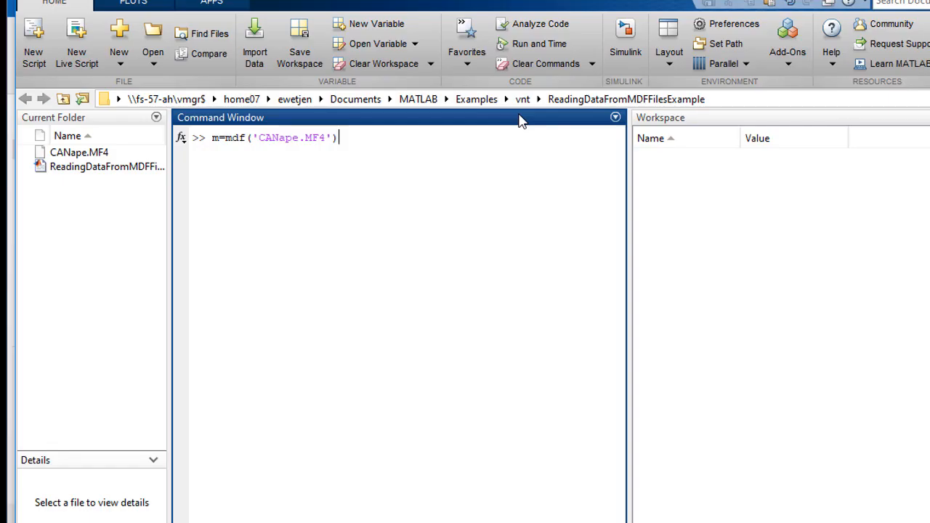
# Load CANape.MF4 with m=mdf('CANape.MF4') and query m.ChannelGroup(1).
pyautogui.press('Return')
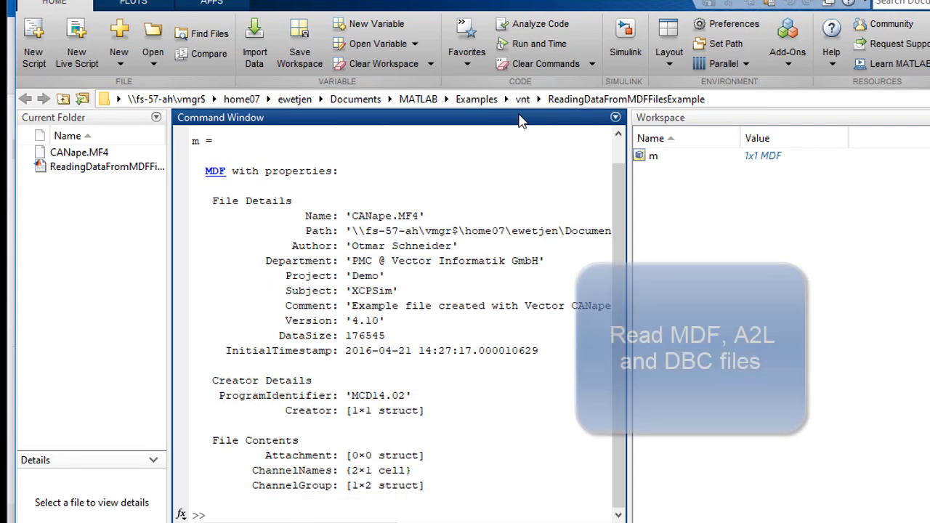
pyautogui.write('m.ChannelGroup(1)')
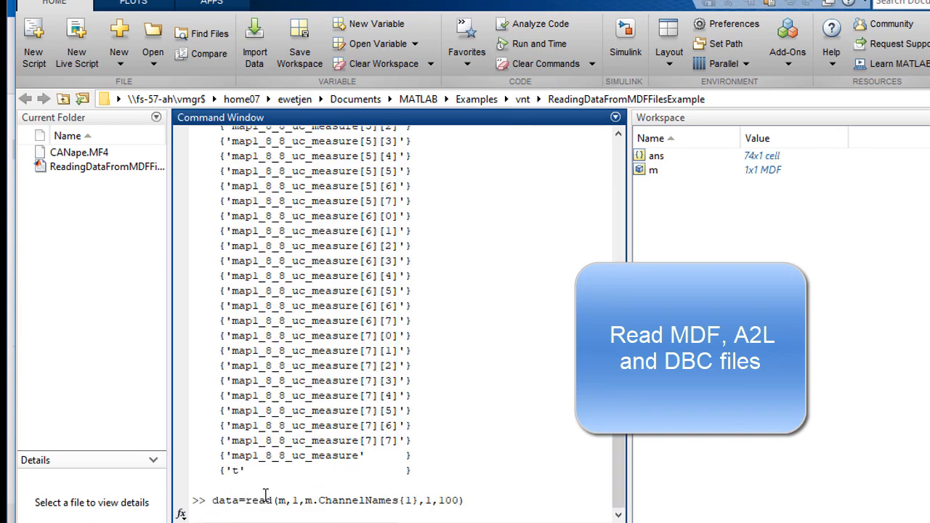
pyautogui.click(211, 3)
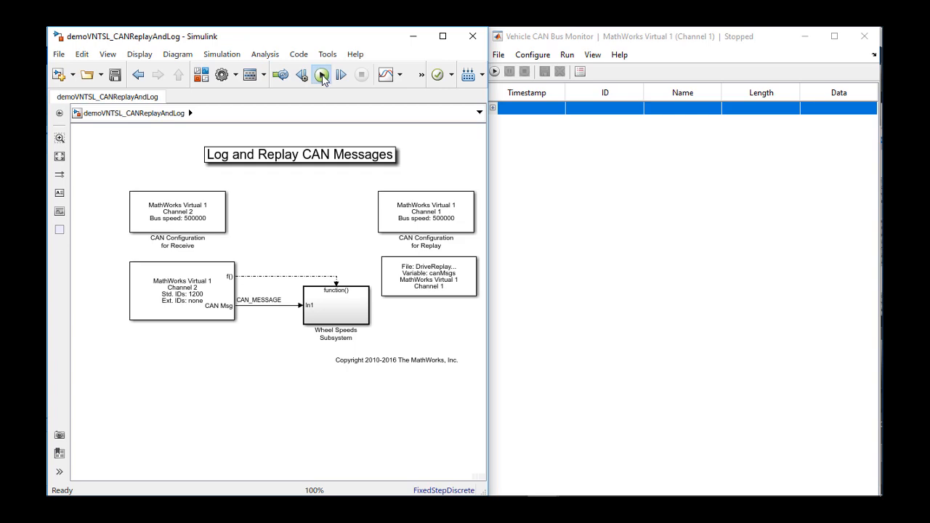
# Run the log-and-replay model, start the bus monitor, and expand a WheelSpeeds message's signals.
pyautogui.click(320, 75)
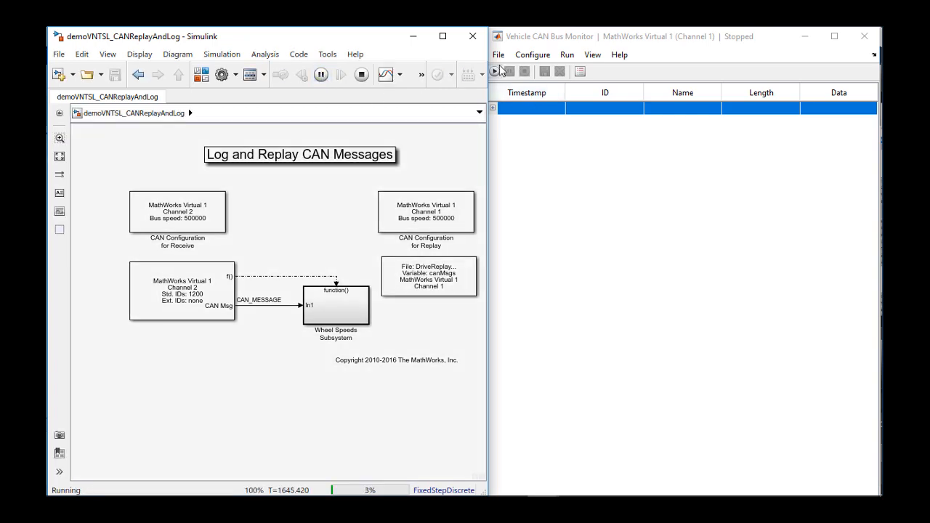
pyautogui.click(495, 71)
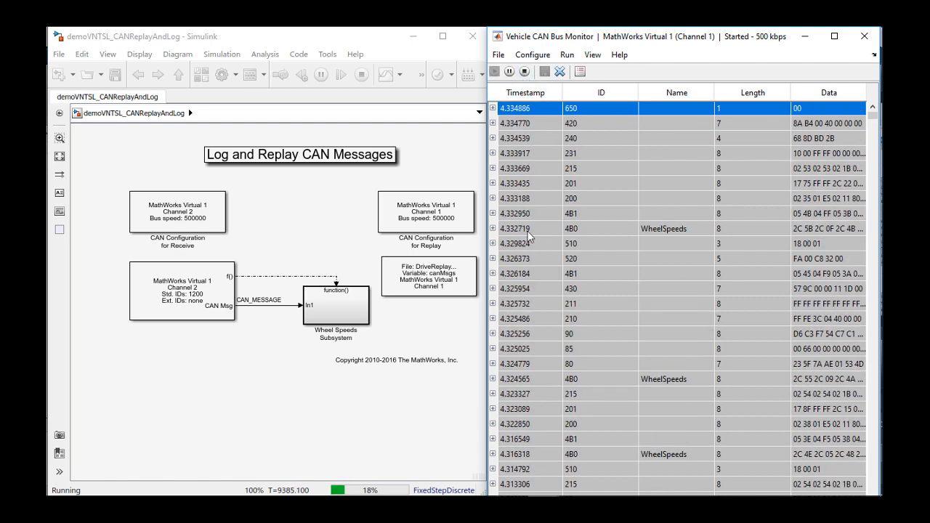
pyautogui.click(493, 228)
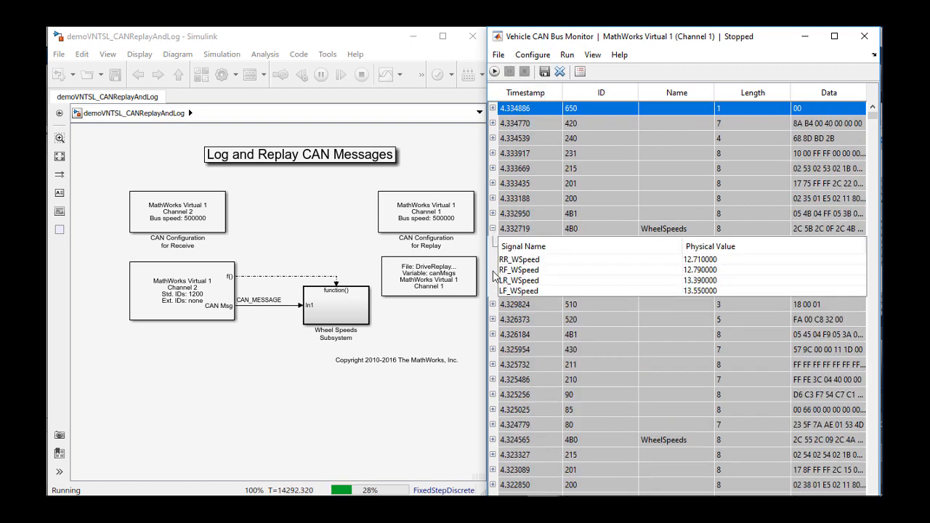
pyautogui.click(493, 440)
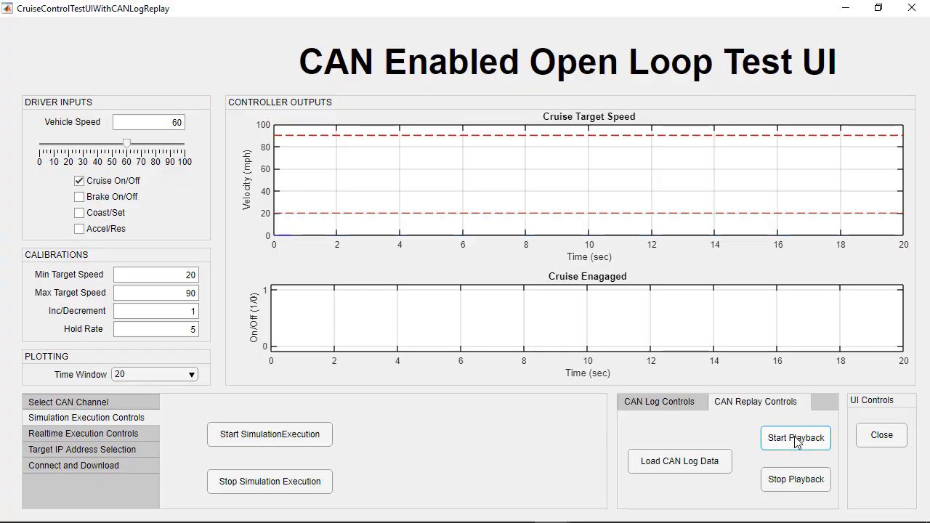
# Start CAN playback in the cruise control test UI, engaging cruise at 30 mph.
pyautogui.click(796, 438)
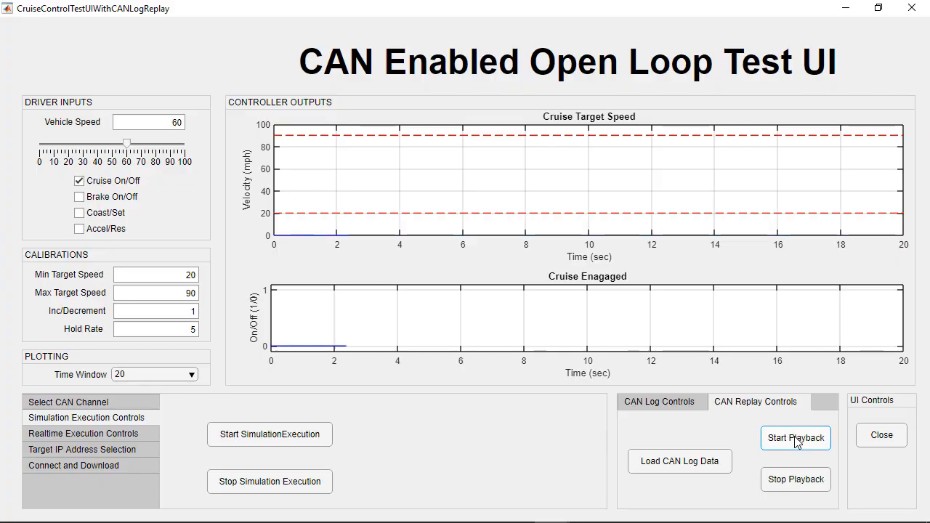
pyautogui.click(795, 437)
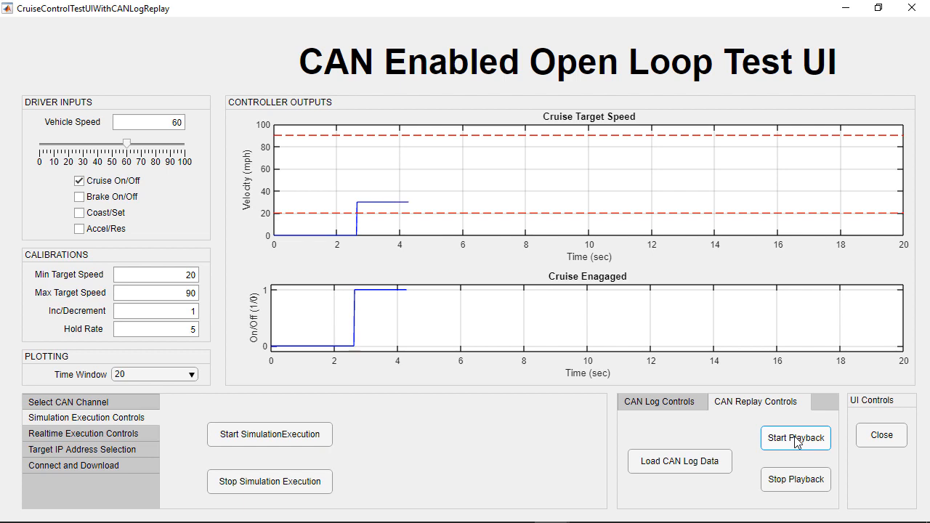
pyautogui.click(796, 438)
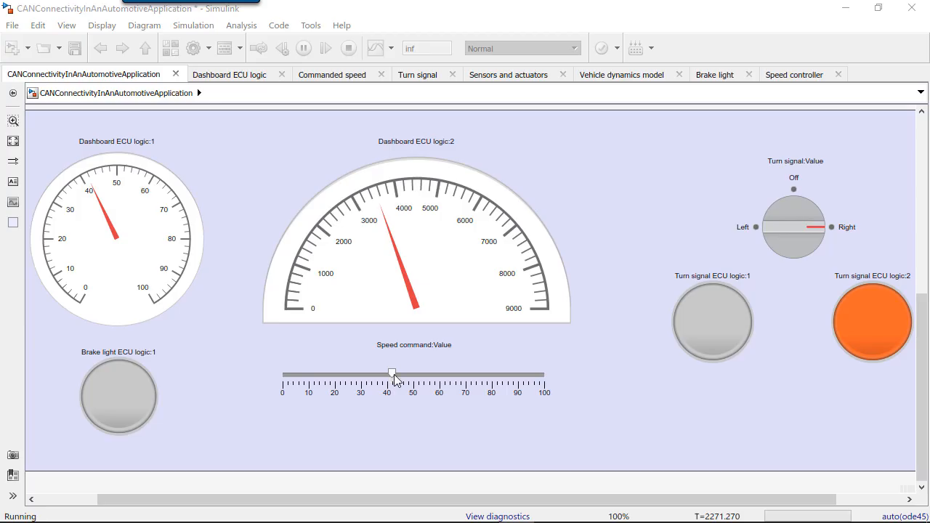
# Push the Speed command slider toward 67, then fine-tune it back down.
pyautogui.moveTo(391, 374); pyautogui.dragTo(462, 375)
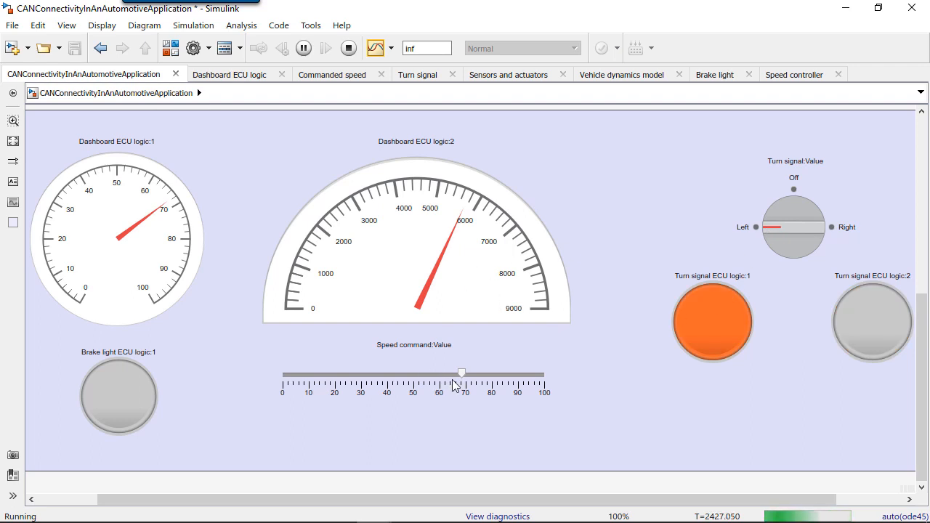
pyautogui.moveTo(461, 373); pyautogui.dragTo(360, 374)
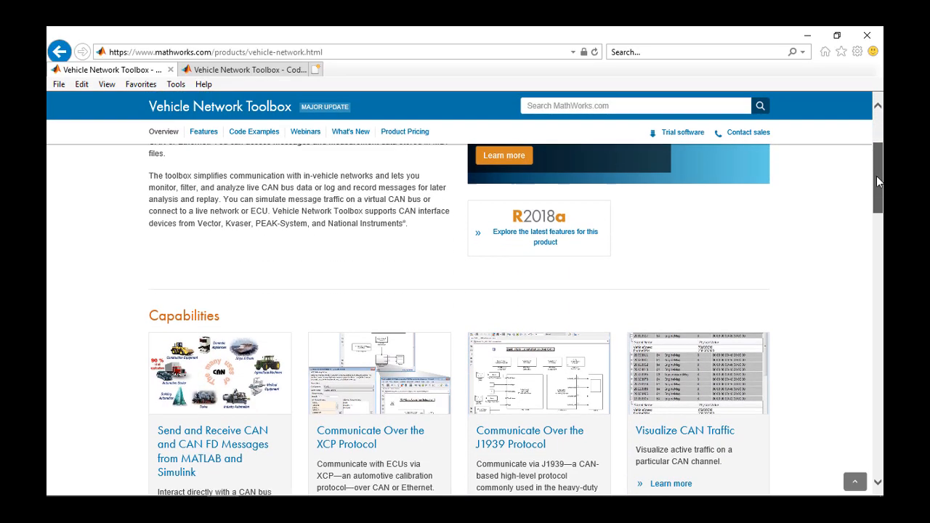
# Browse the Vehicle Network Toolbox hardware support listings, then switch to its Code Examples page.
pyautogui.scroll(-3)
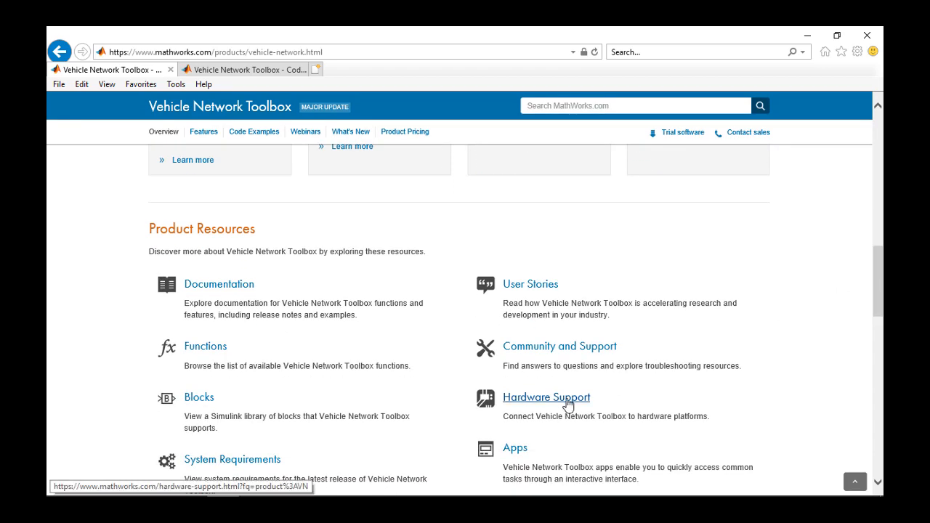
pyautogui.click(547, 396)
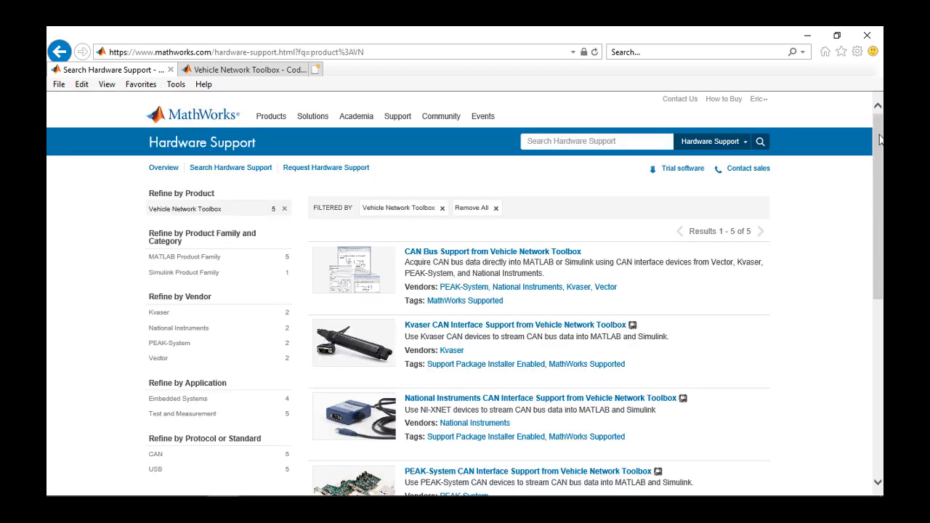
pyautogui.scroll(-3)
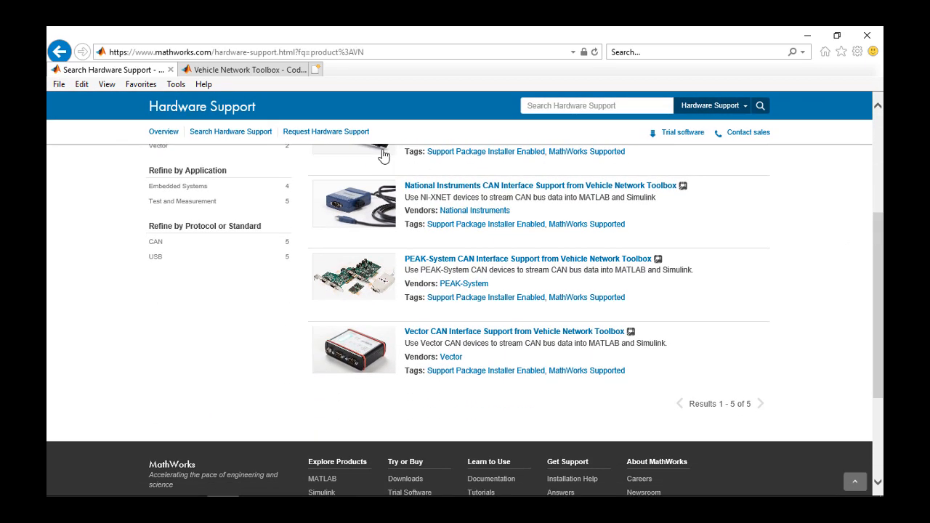
pyautogui.click(243, 69)
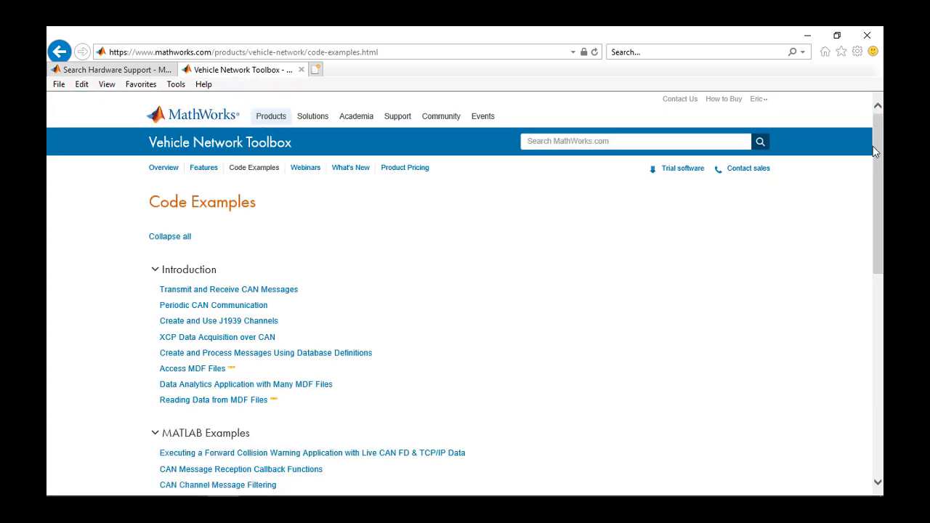
# View the toolbox Webinars page, then scroll the Overview page's product resources.
pyautogui.scroll(-3)
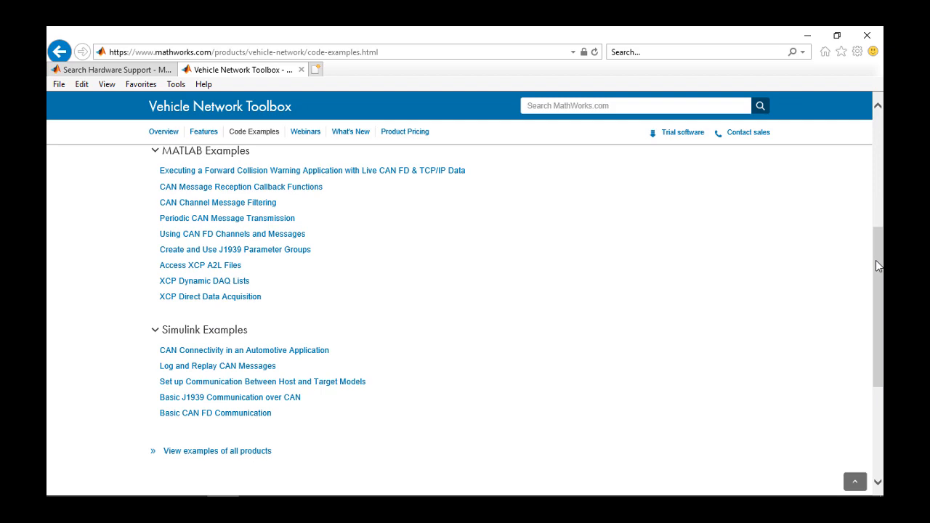
pyautogui.click(305, 132)
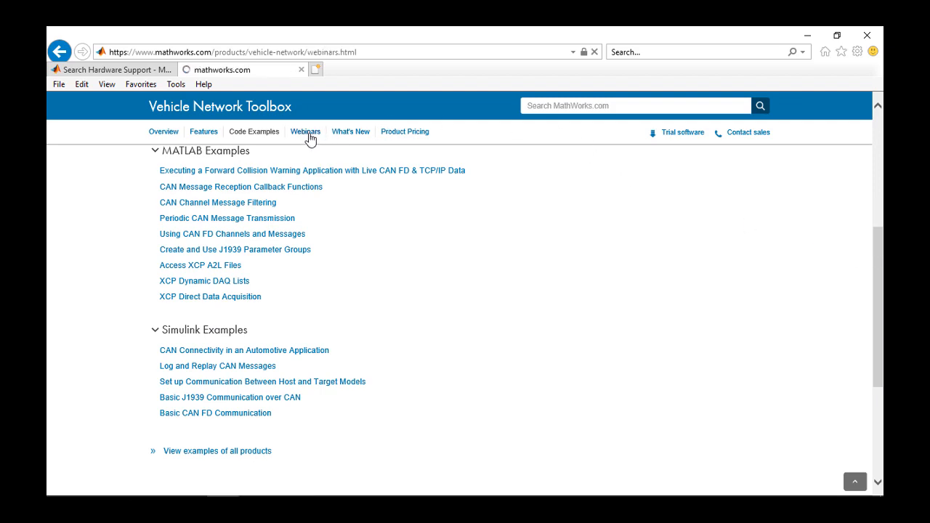
pyautogui.click(305, 132)
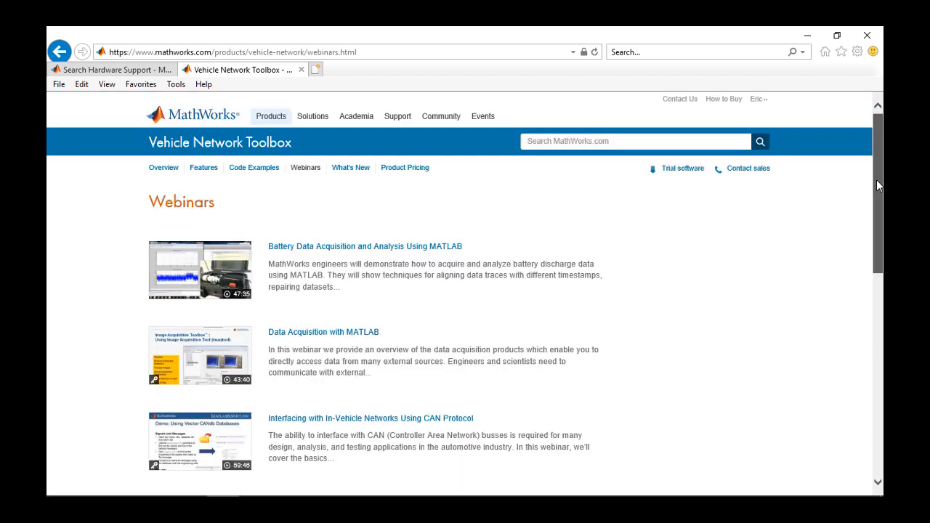
pyautogui.click(163, 168)
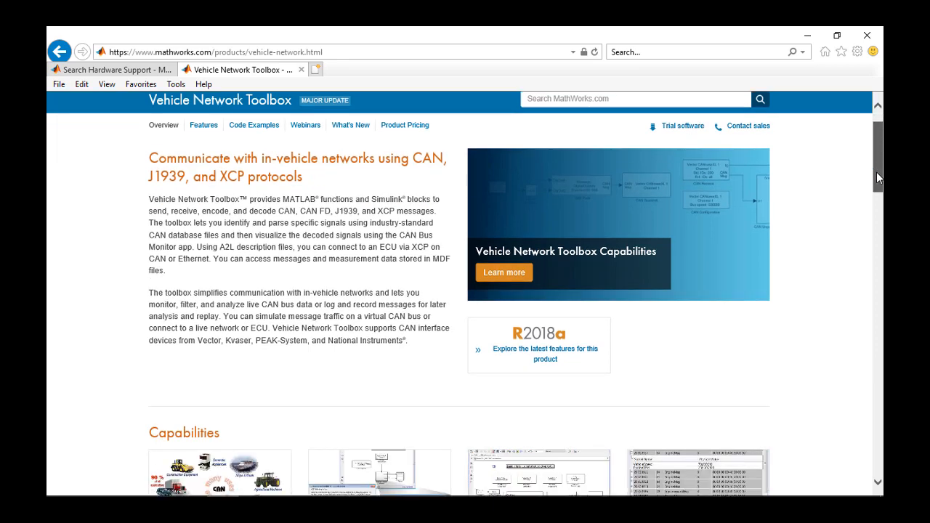
pyautogui.scroll(-3)
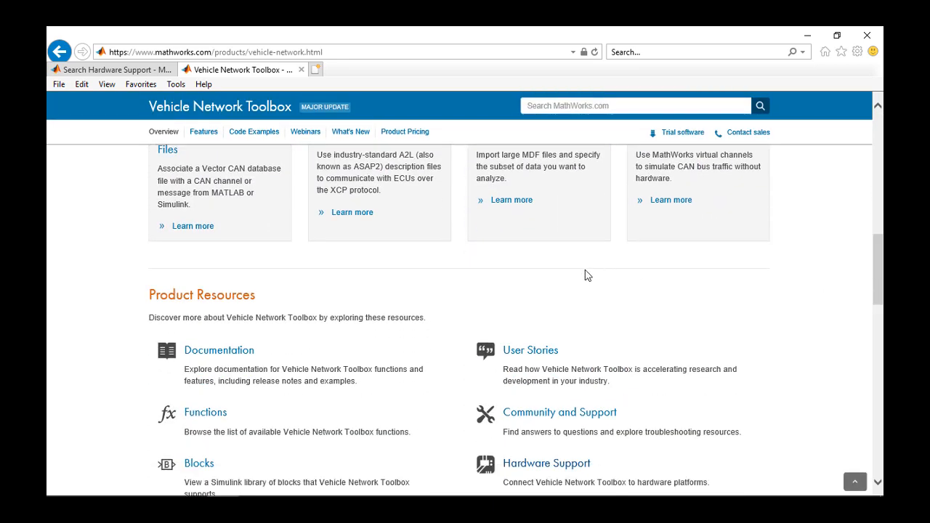